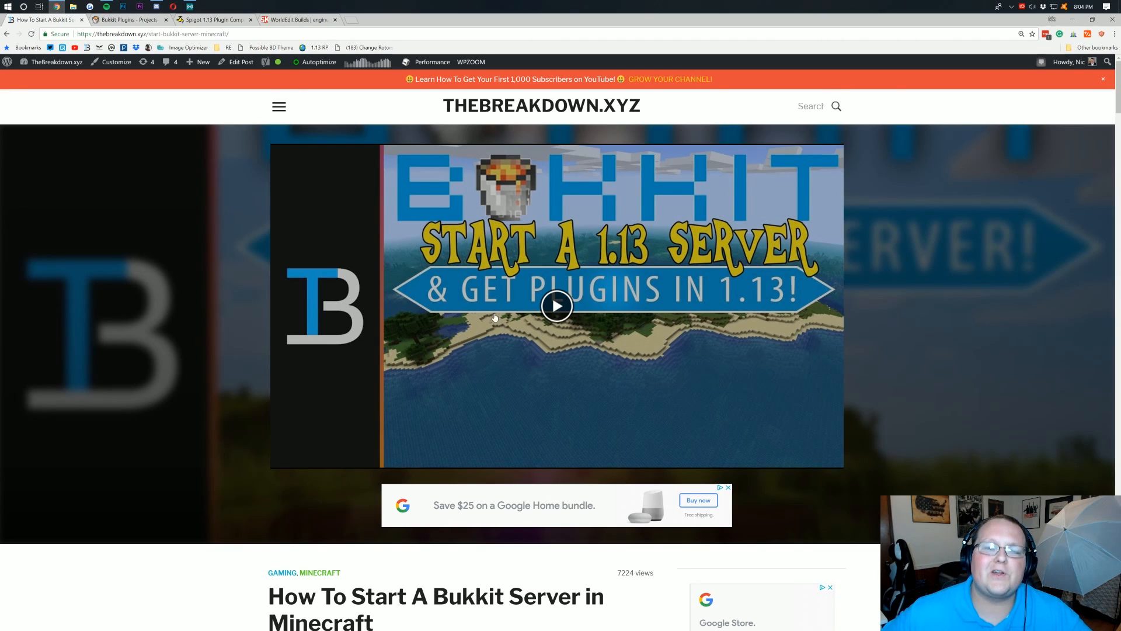
Filter dev.bukkit.org plugins to Minecraft 1.13, find no results, and restore All Versions
scroll("down", 3)
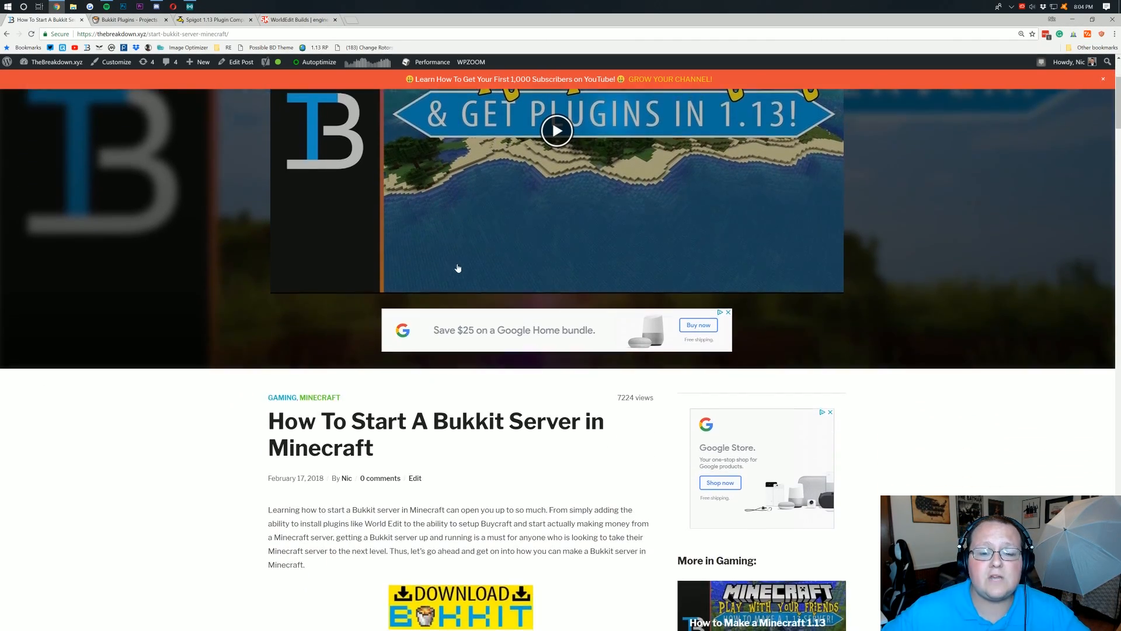
scroll("down", 3)
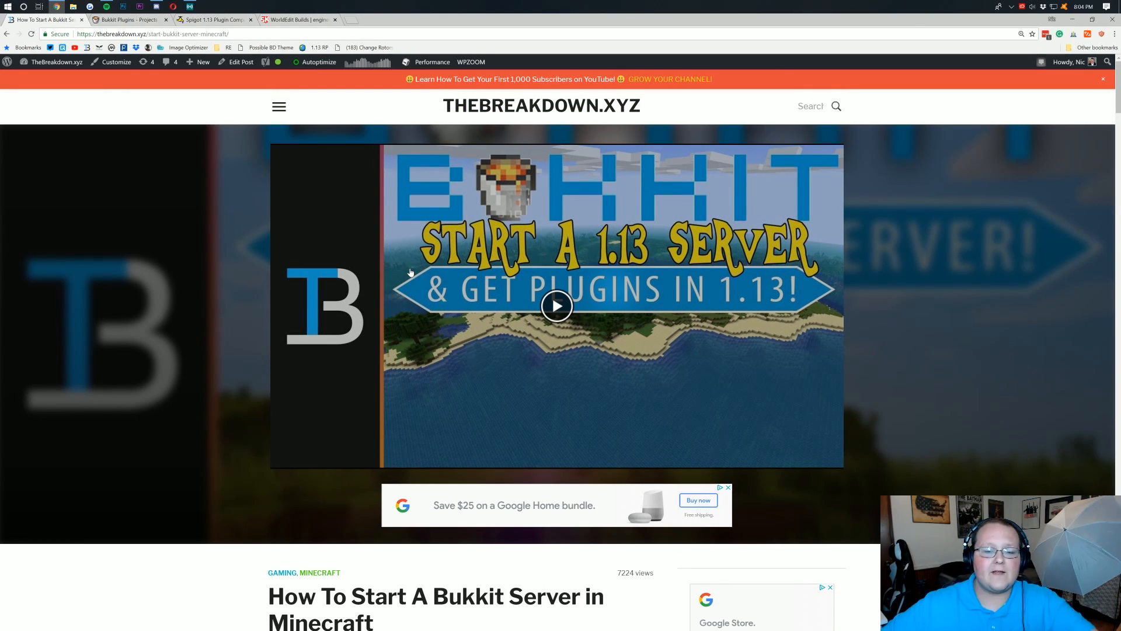
mouse_move(400, 227)
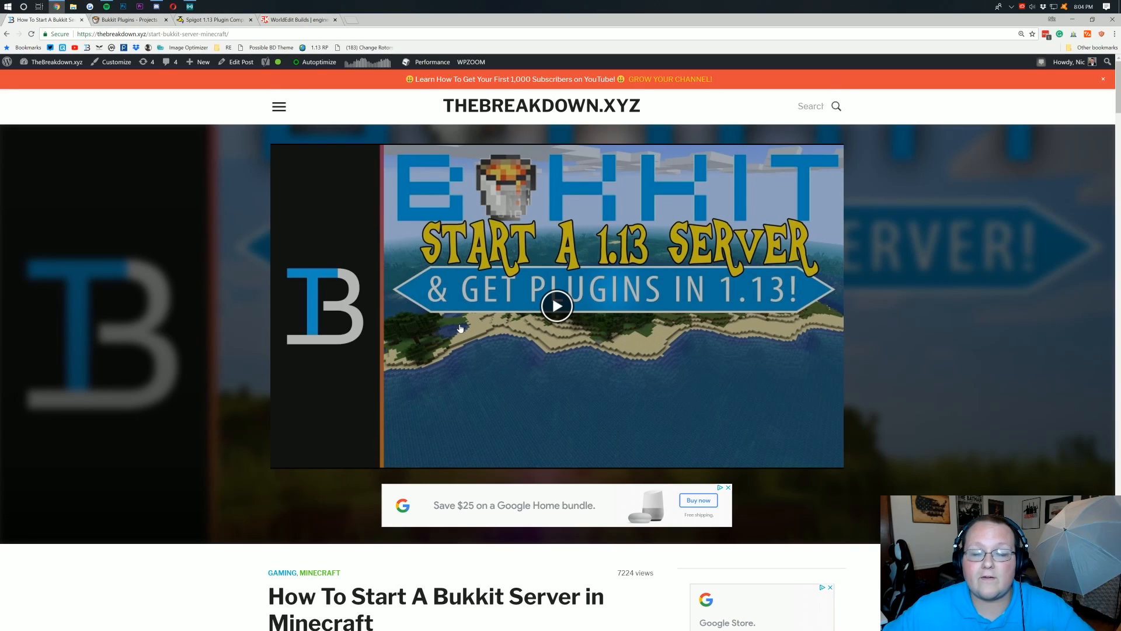
scroll("down", 3)
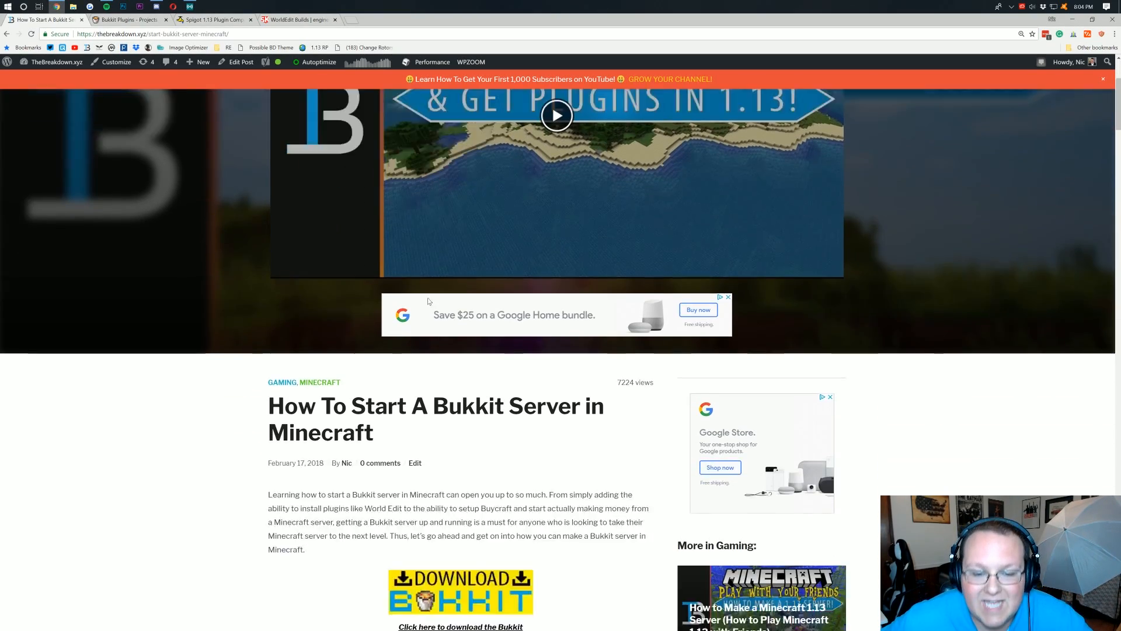
scroll("down", 3)
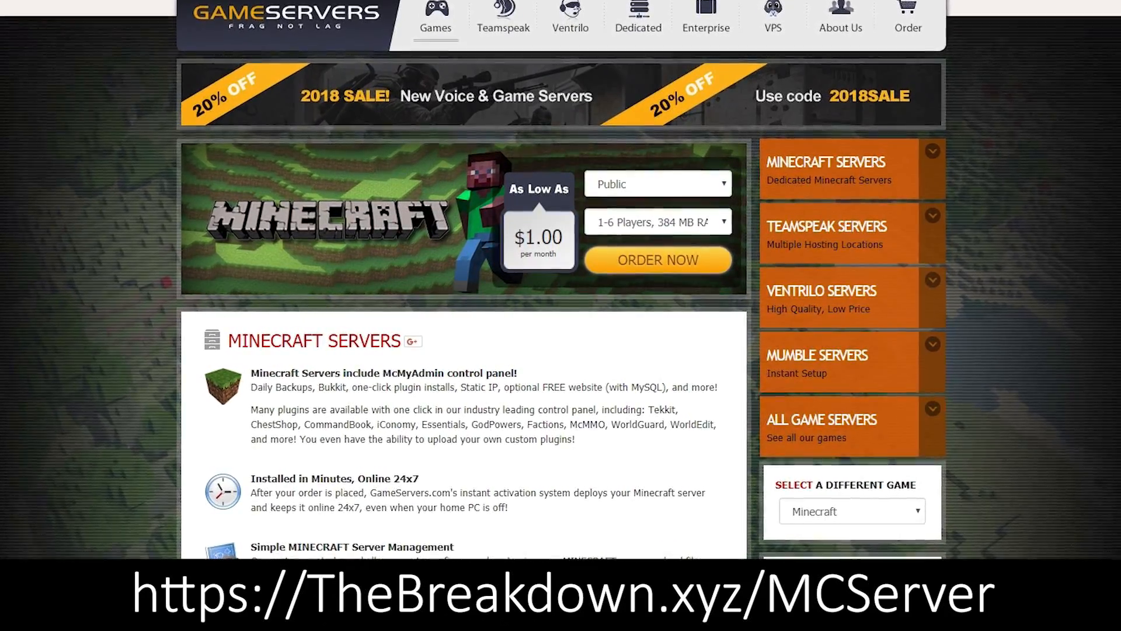
scroll("down", 3)
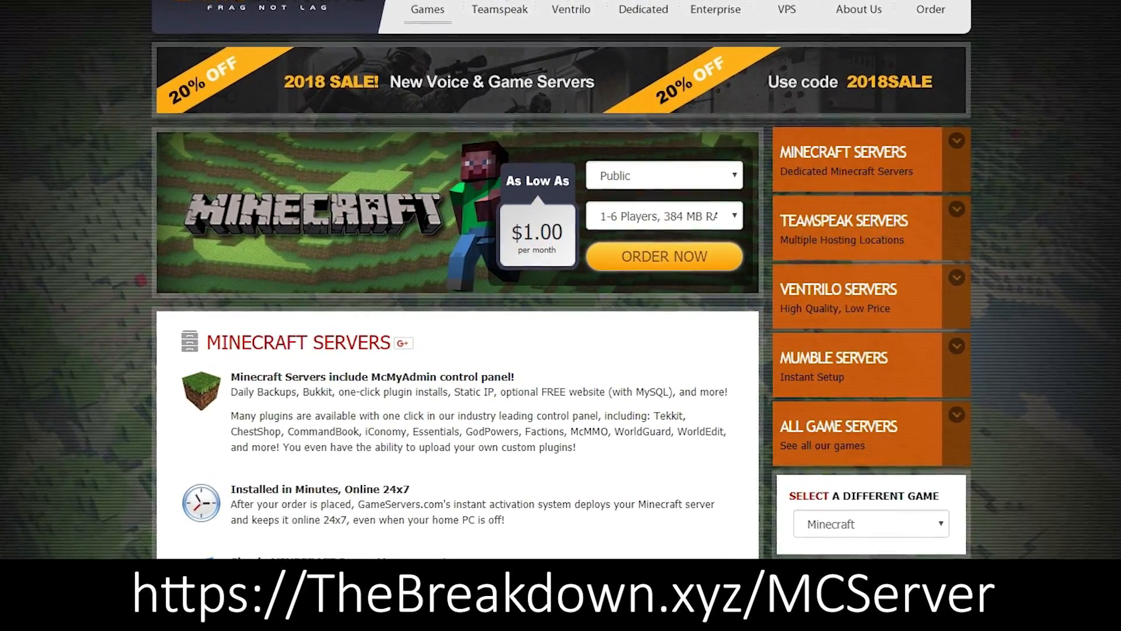
scroll("down", 3)
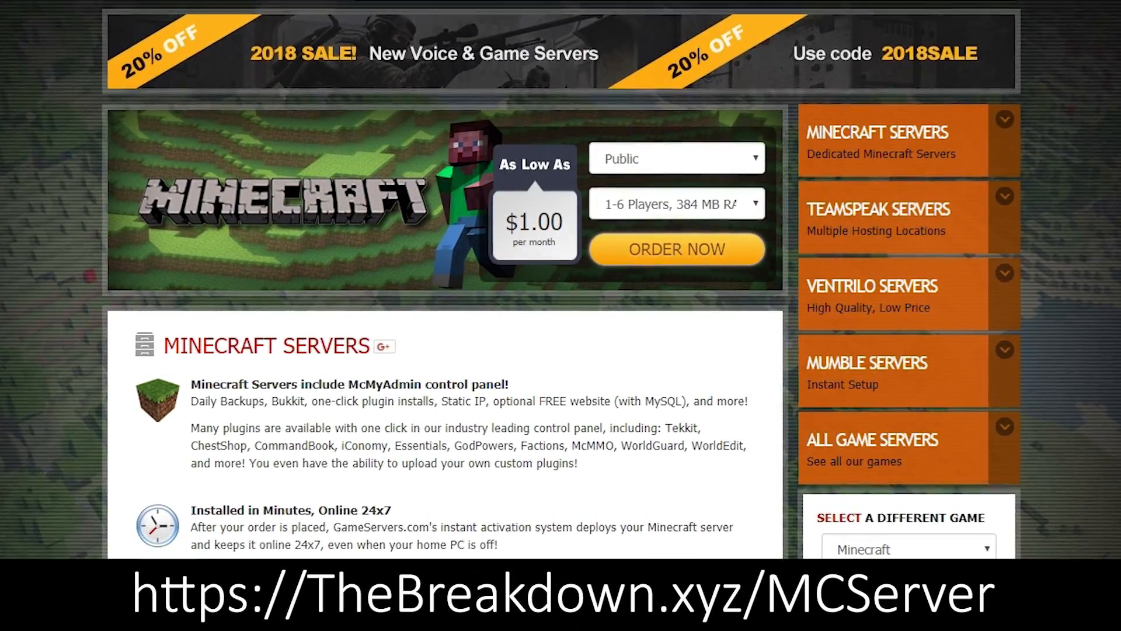
scroll("down", 3)
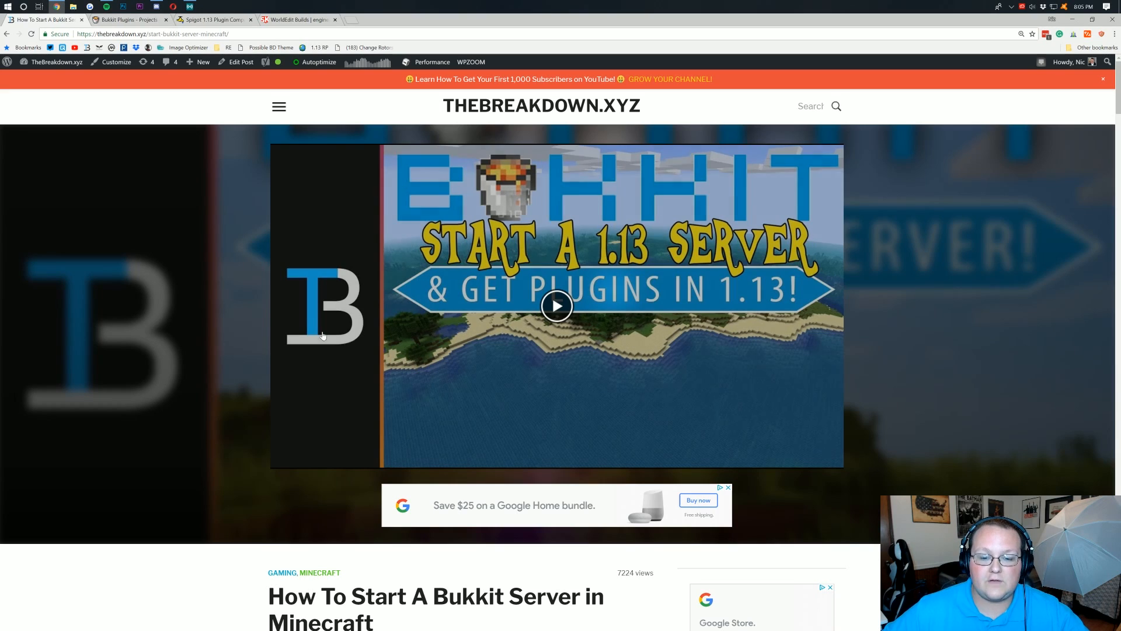
mouse_move(357, 264)
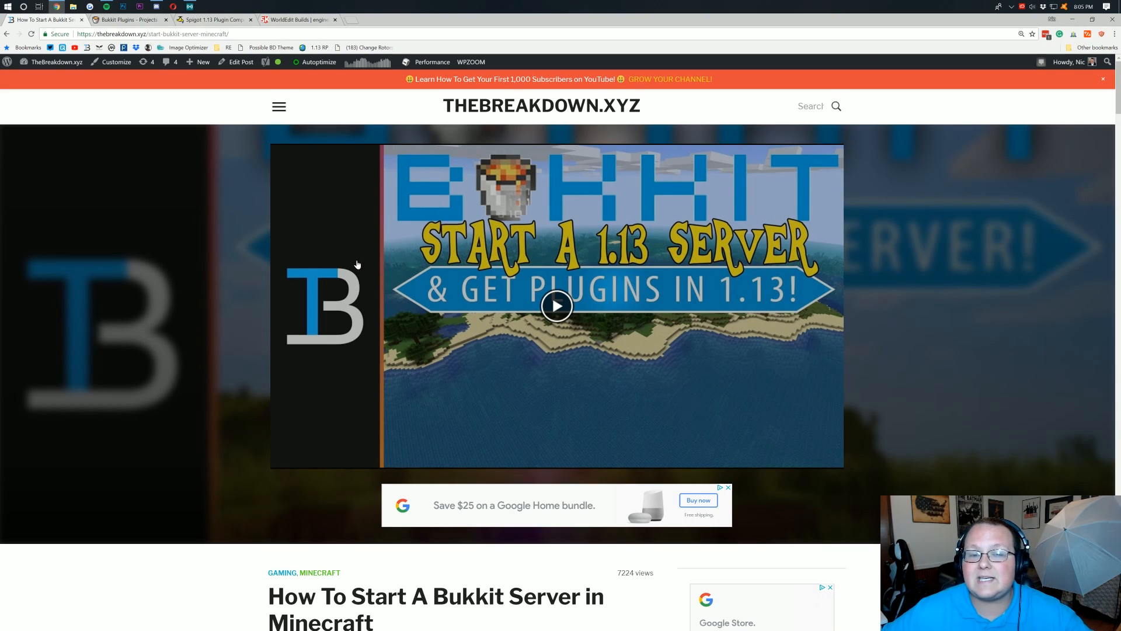
mouse_move(461, 217)
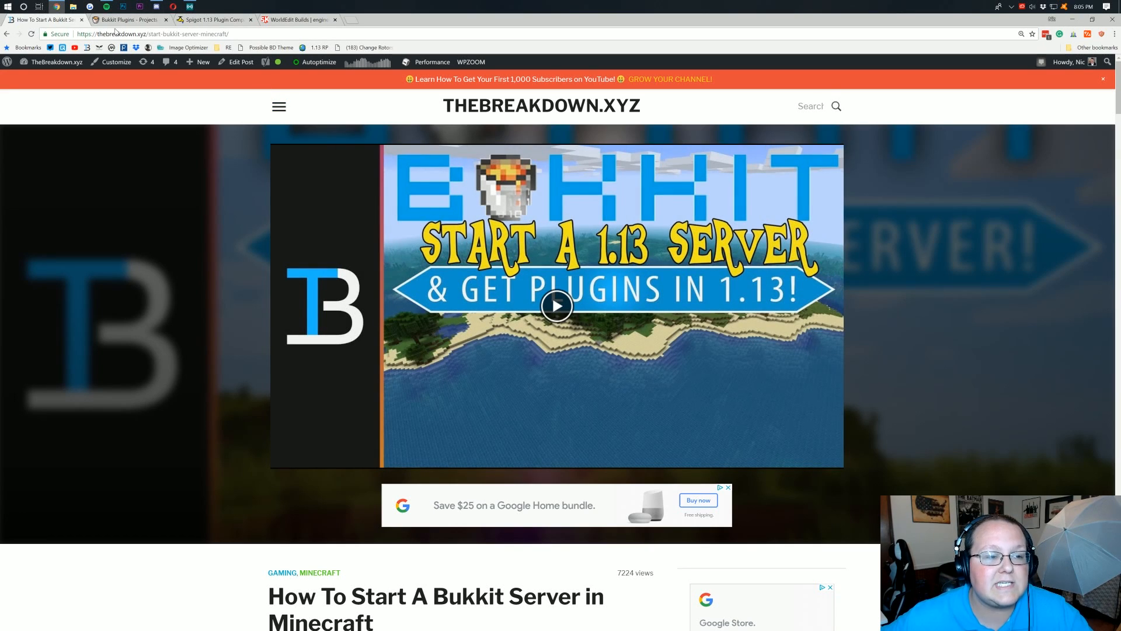
left_click(128, 19)
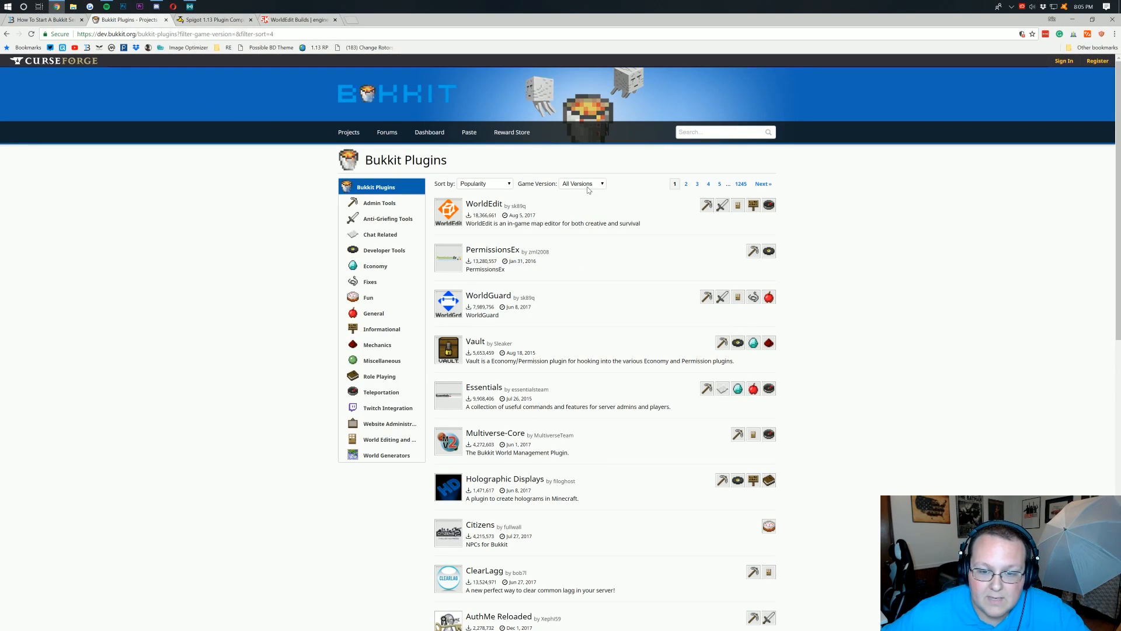
left_click(583, 183)
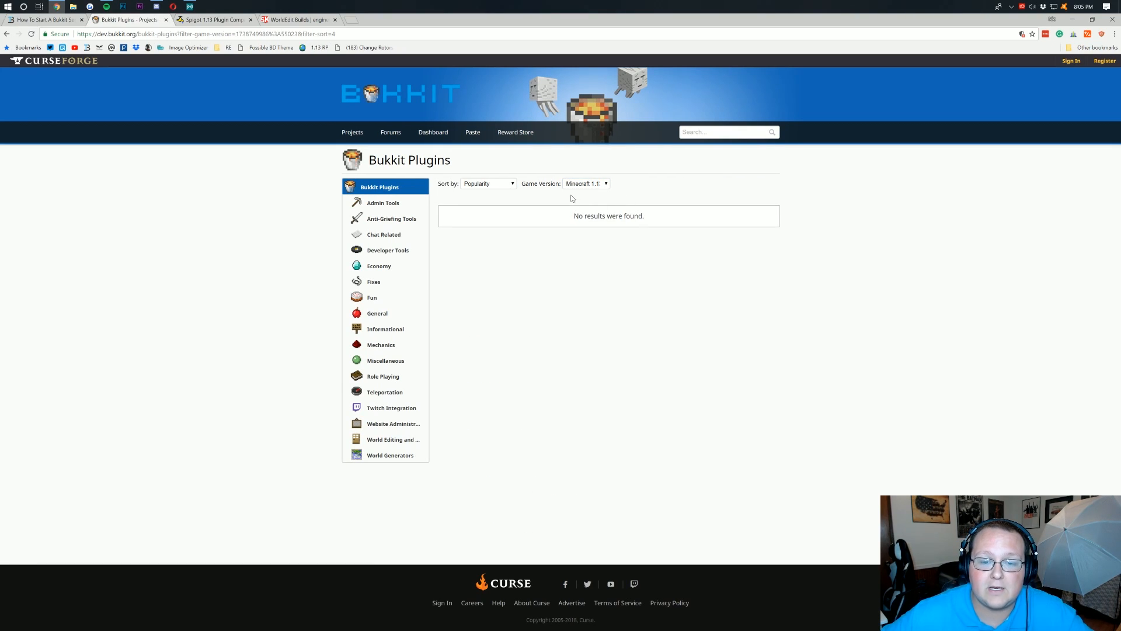
left_click(585, 183)
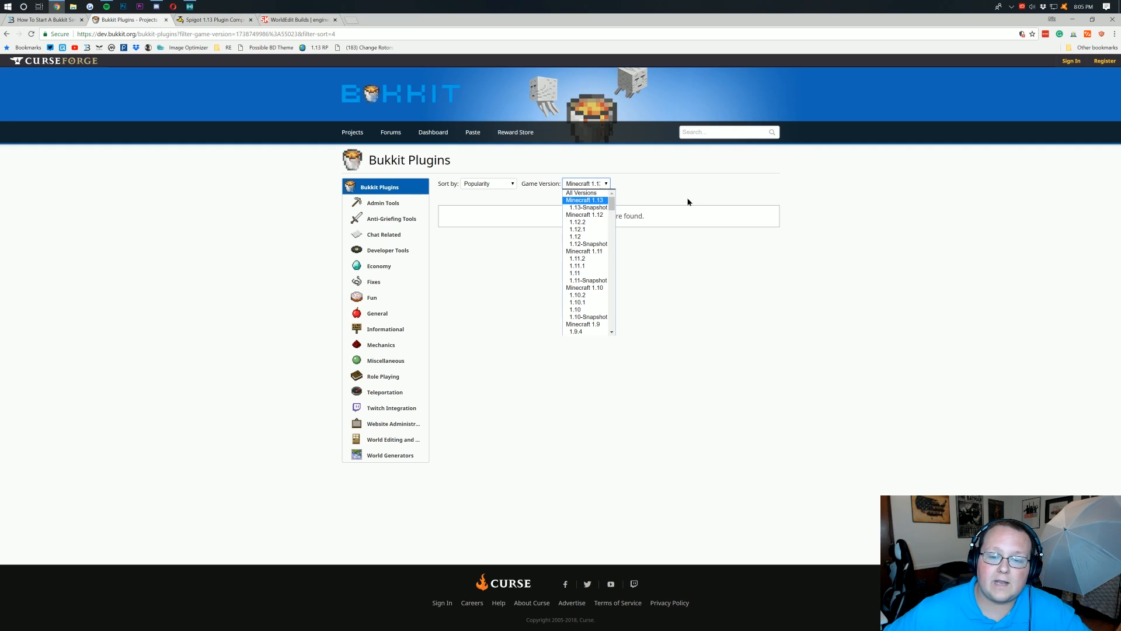
left_click(579, 192)
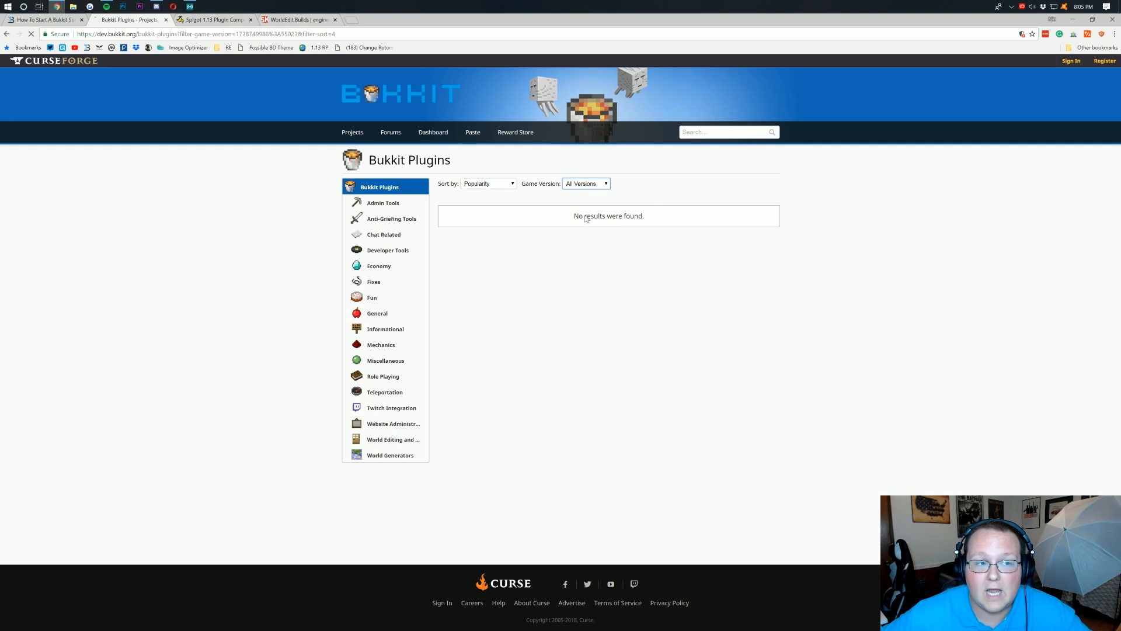
left_click(214, 19)
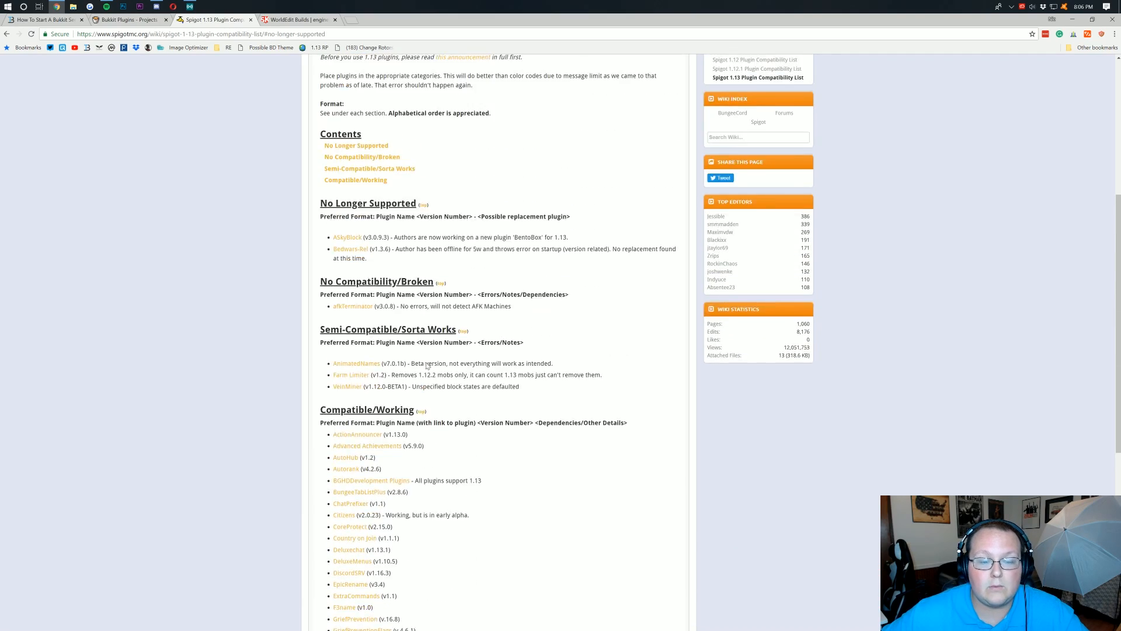
Scroll the Spigot 1.13 compatibility list down to WorldEdit's experimental build entry
scroll("down", 3)
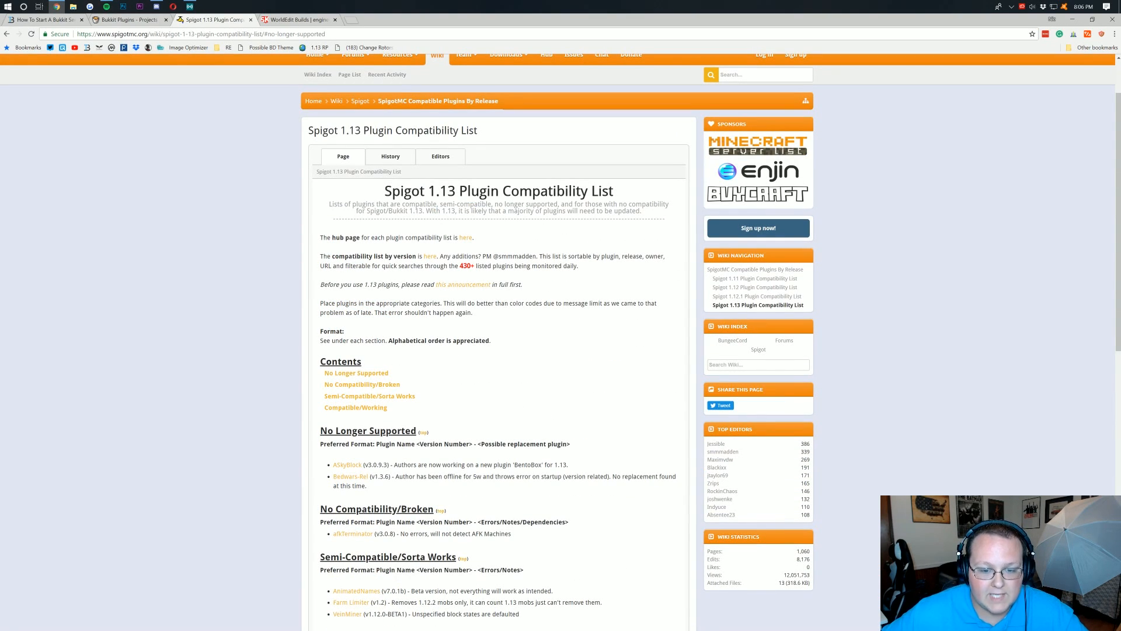
scroll("down", 3)
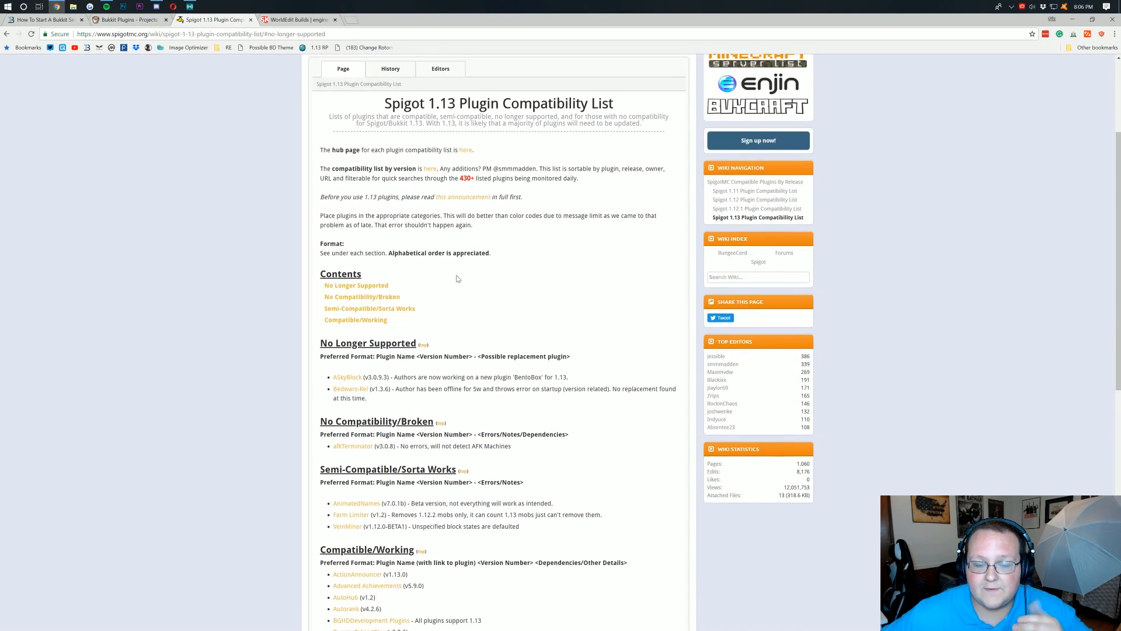
scroll("down", 3)
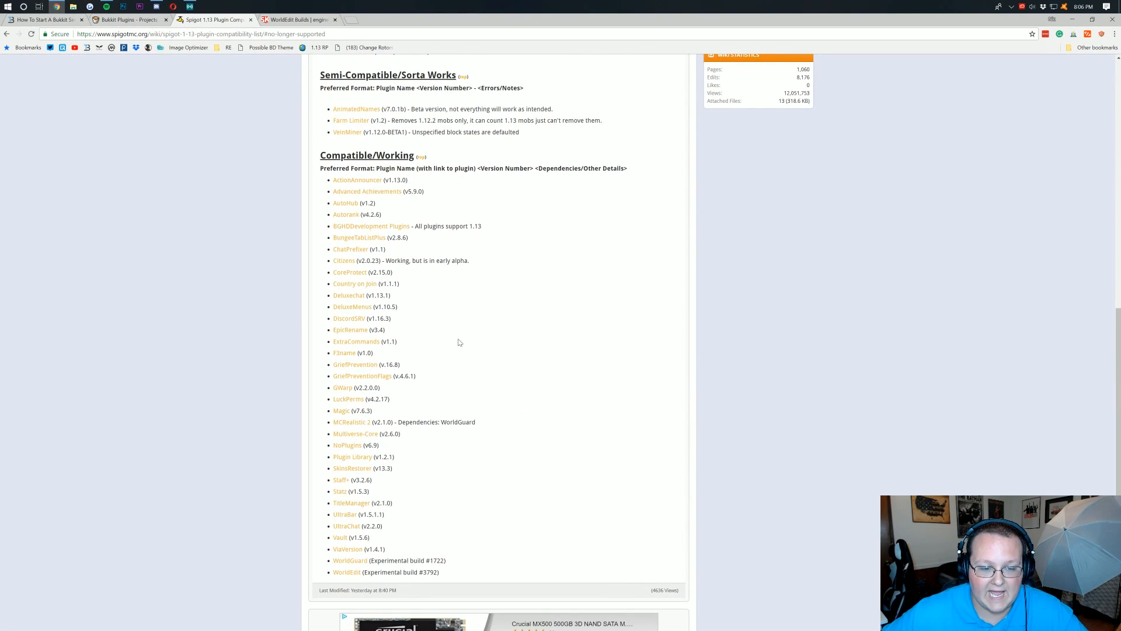
scroll("down", 3)
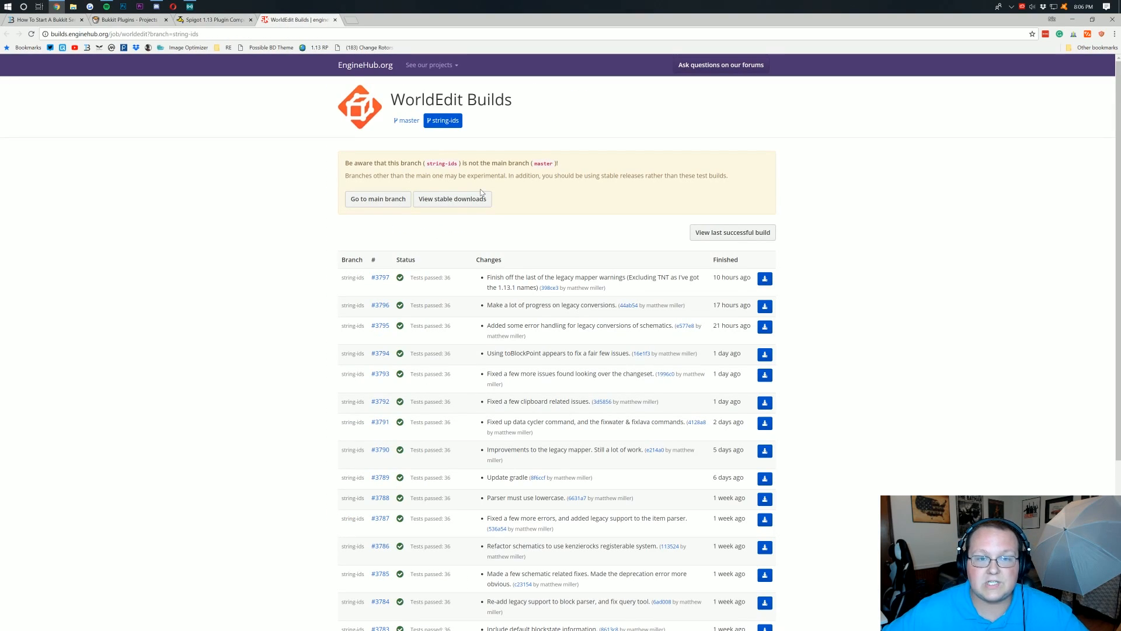
mouse_move(535, 190)
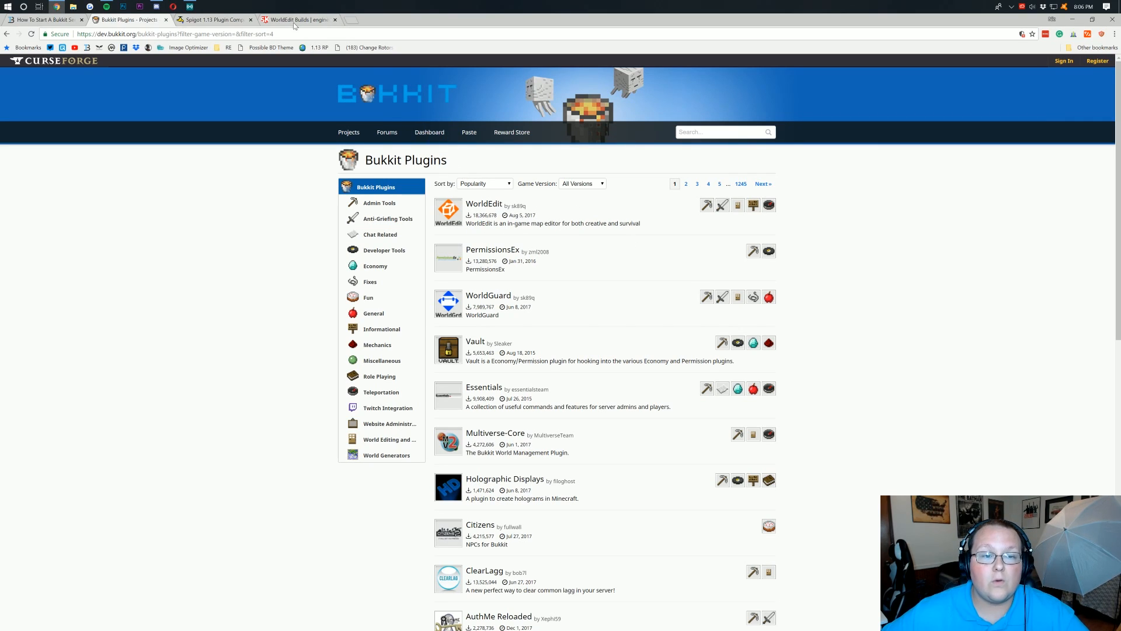
Download worldedit-bukkit-7.0.0-SNAPSHOT-dist.jar from WorldEdit build #3797's artifacts
left_click(297, 19)
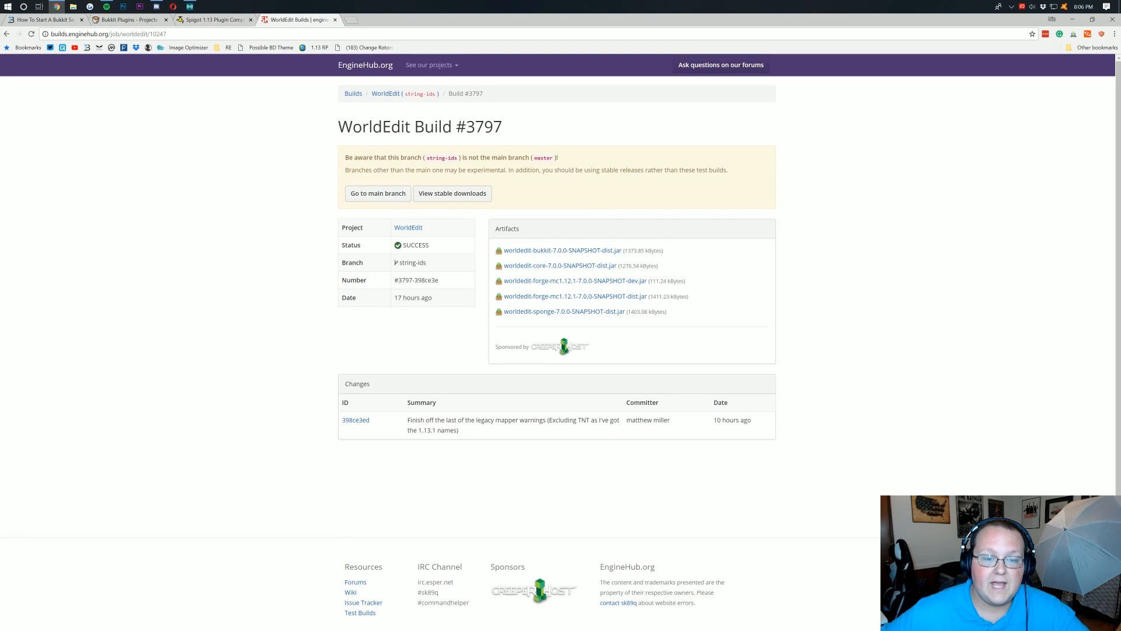
scroll("down", 3)
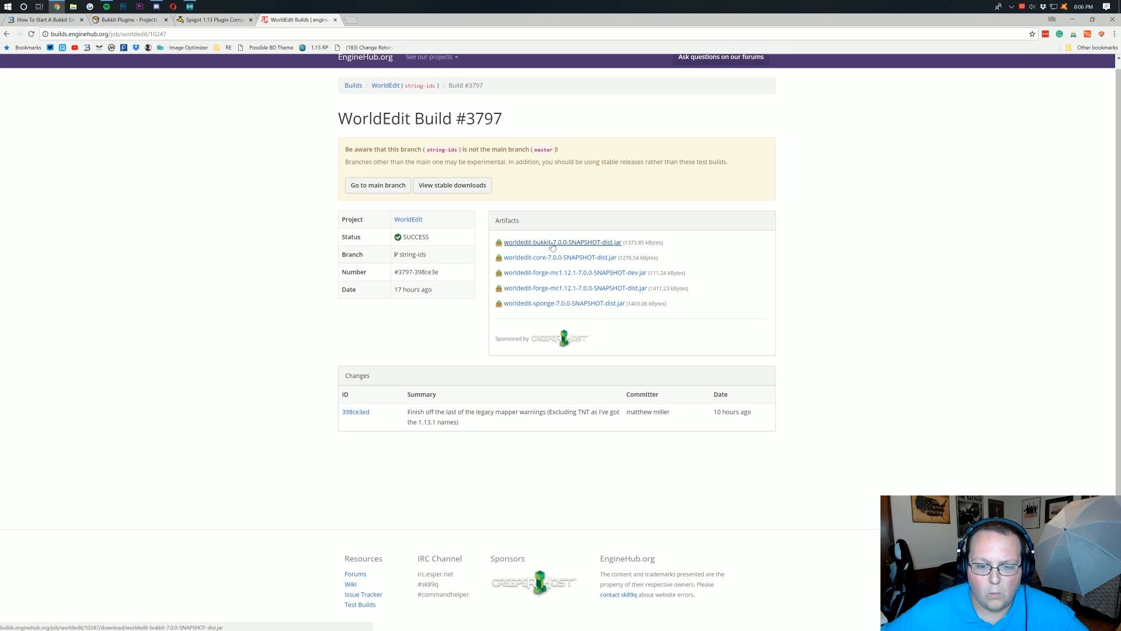
left_click(561, 242)
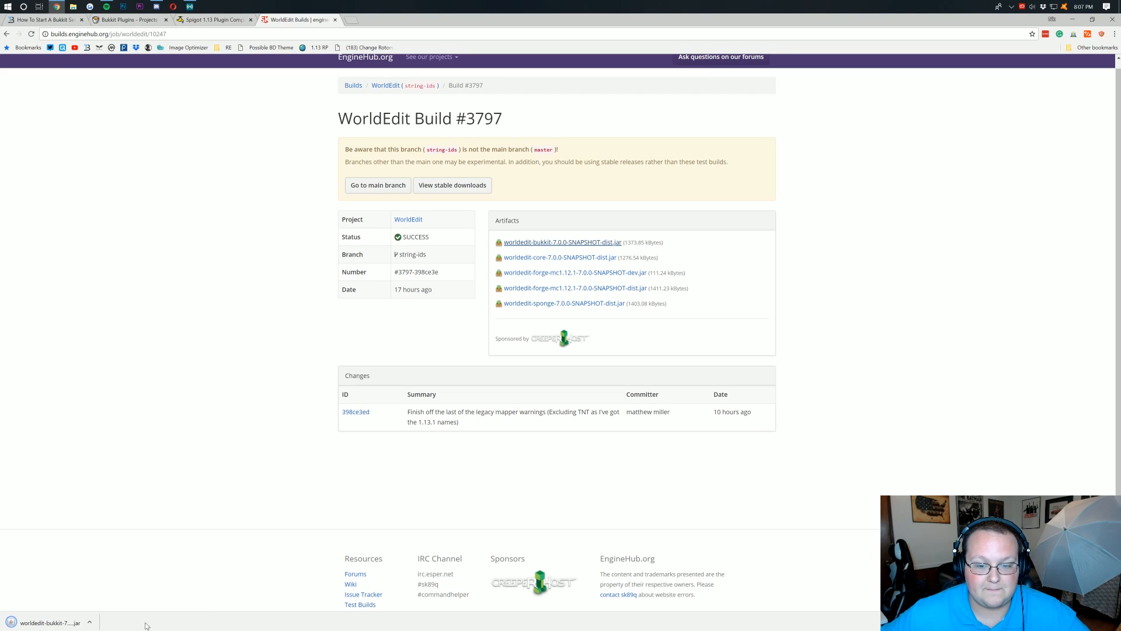
mouse_move(189, 74)
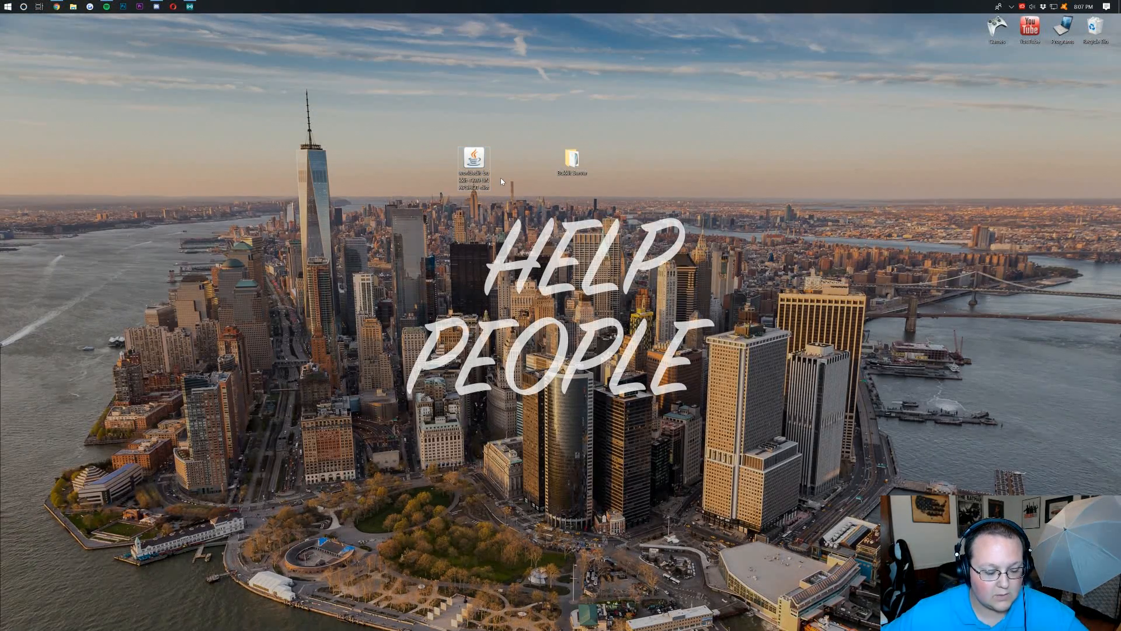
Move the WorldEdit jar into Bukkit Server's plugins folder, then run the server
type("c")
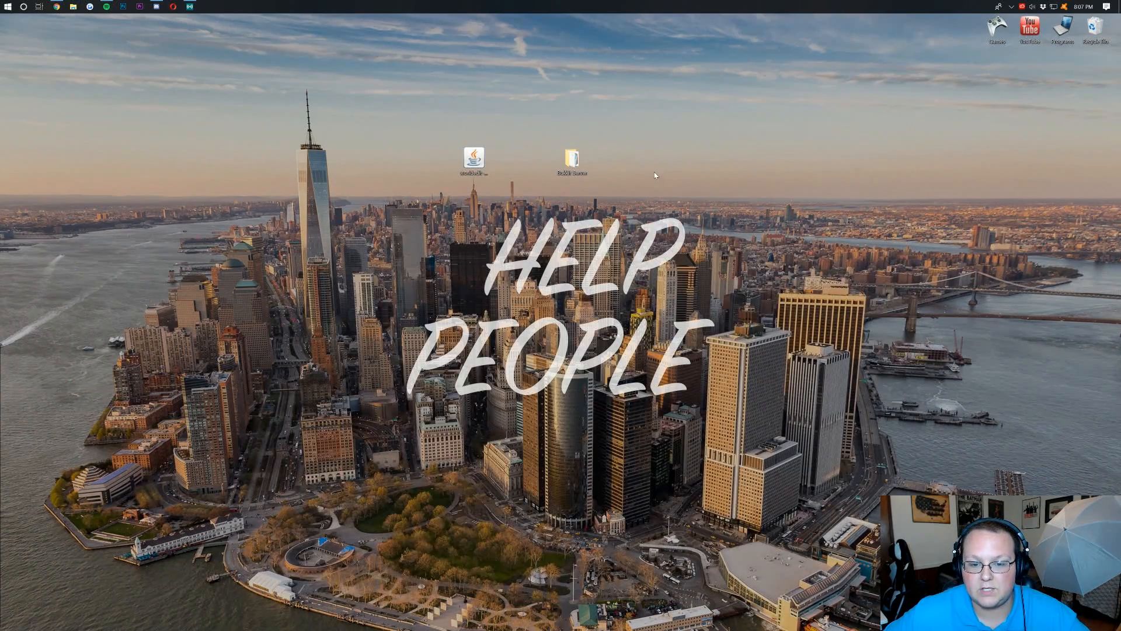
double_click(571, 159)
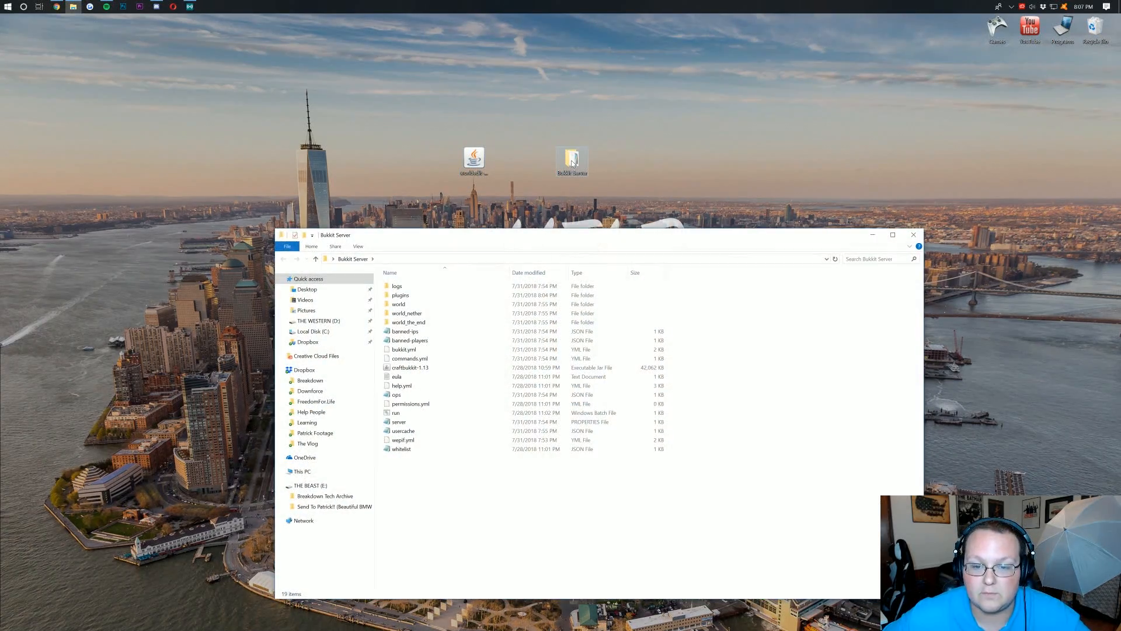
double_click(399, 294)
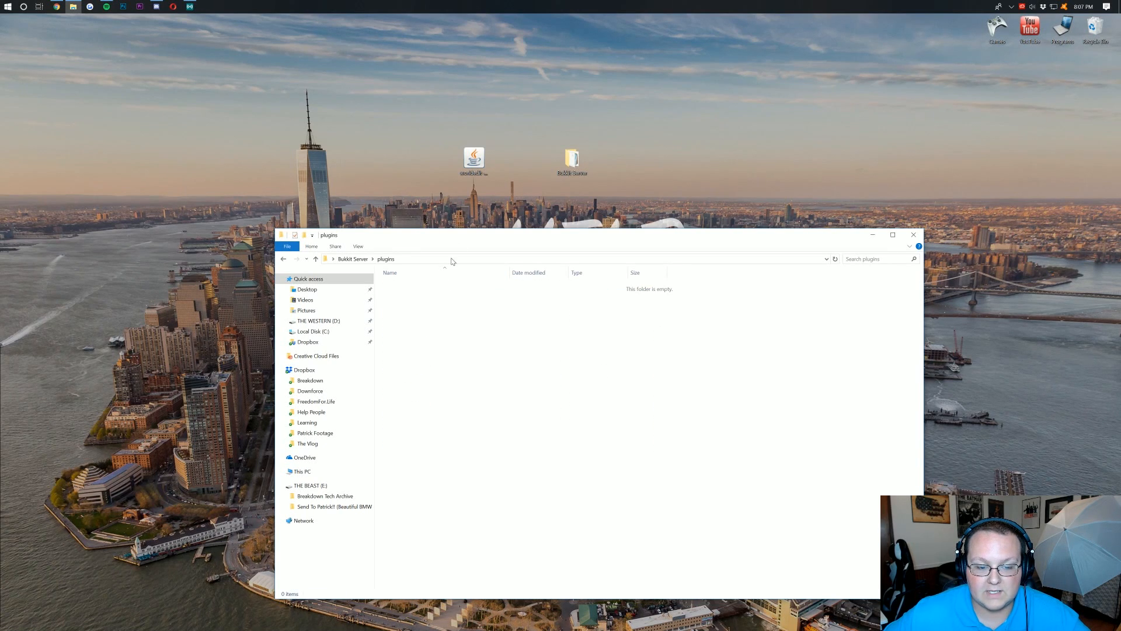
left_click(283, 258)
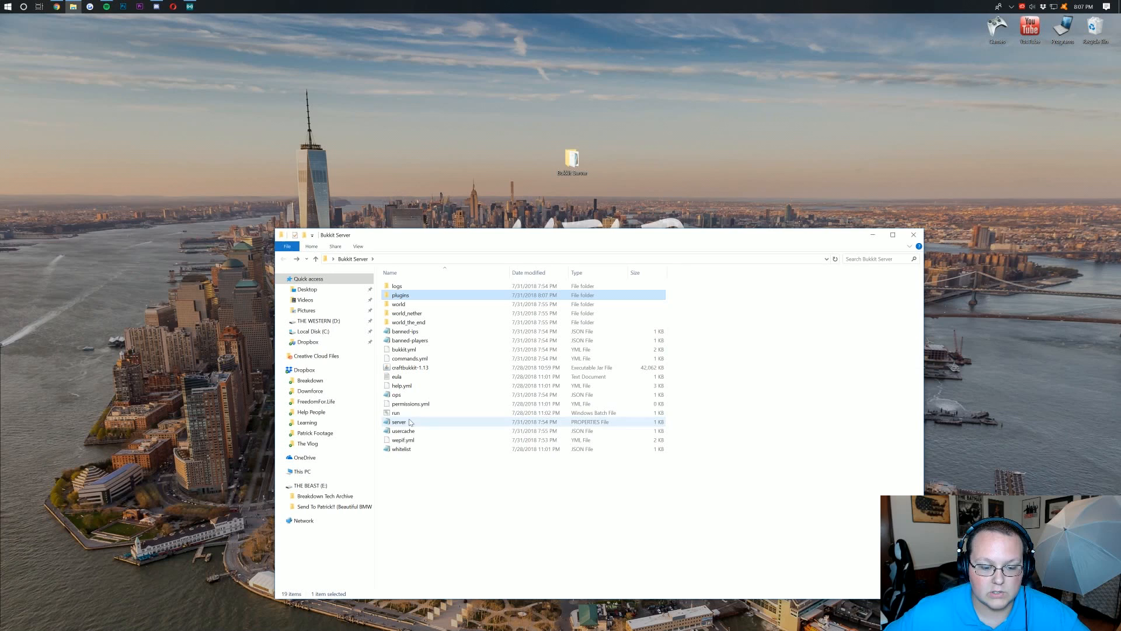
double_click(395, 413)
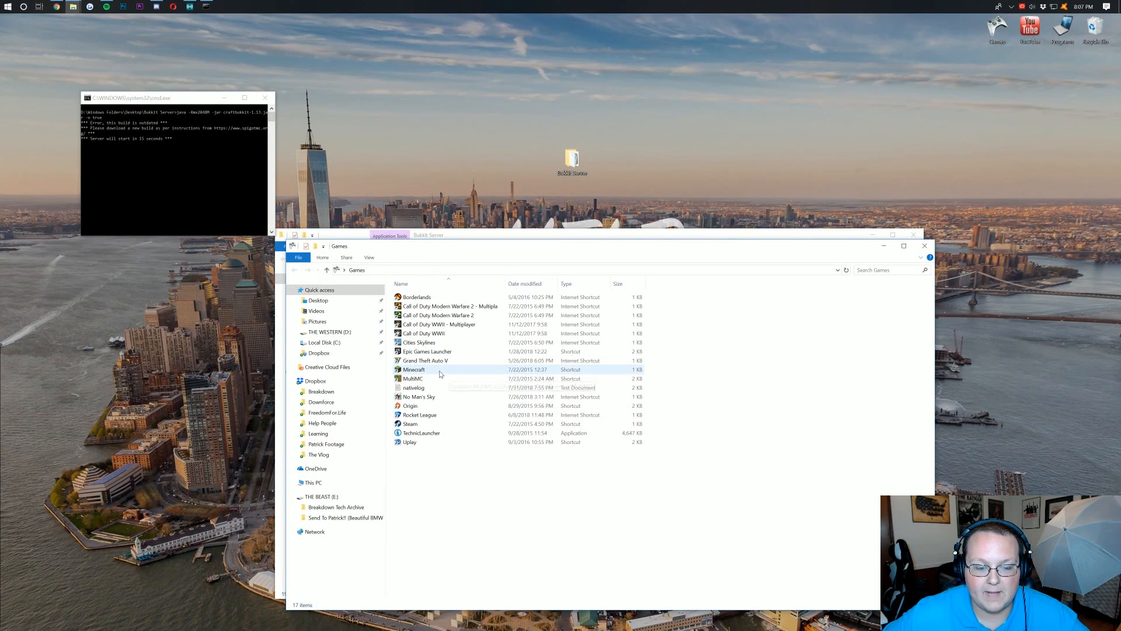
Launch Minecraft 1.13 and confirm the WorldEdit jar sits in the plugins folder
double_click(413, 369)
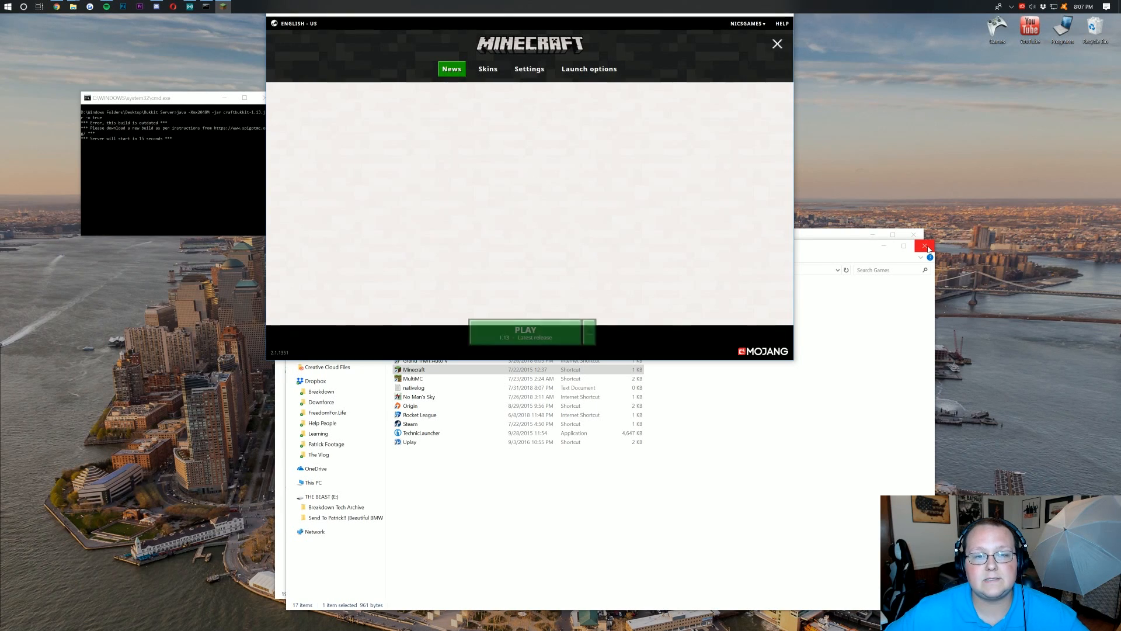
left_click(777, 43)
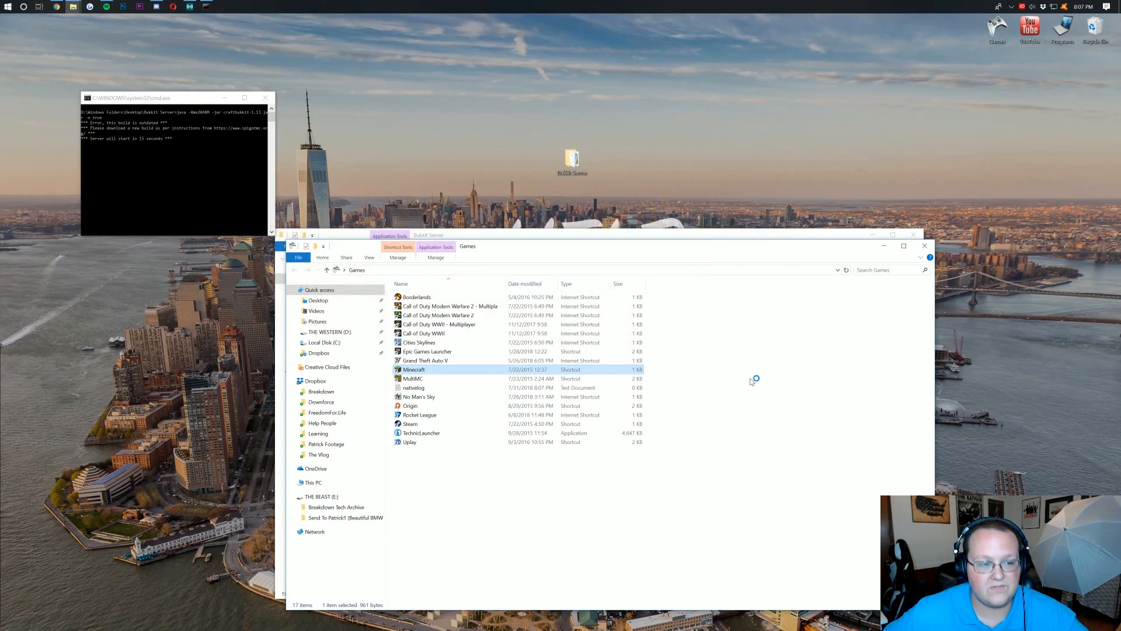
left_click(427, 235)
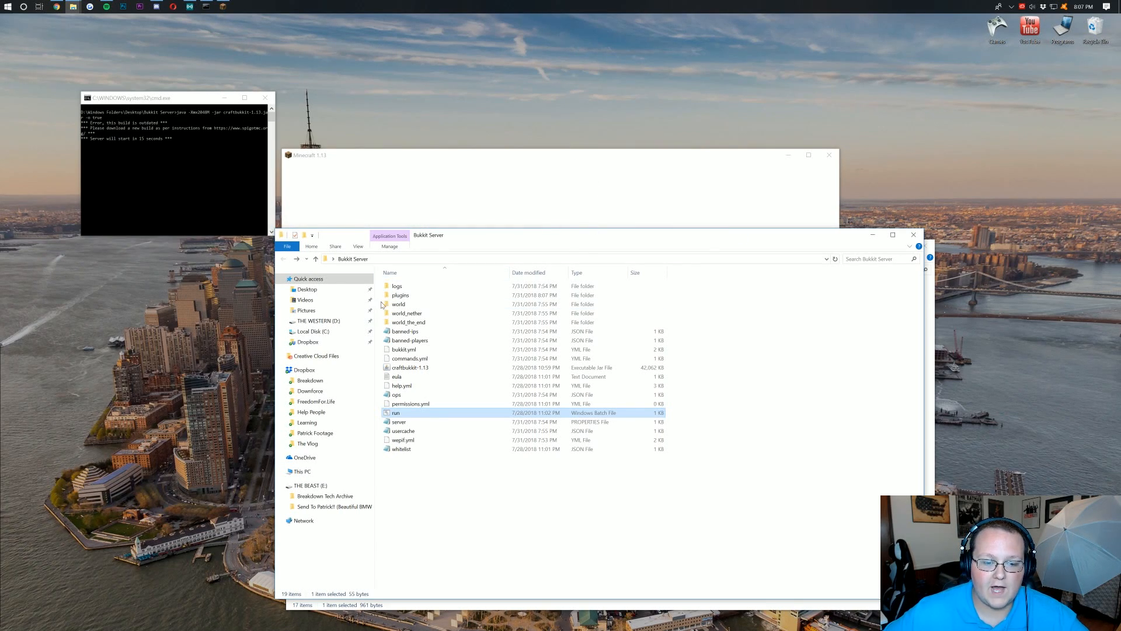
double_click(399, 295)
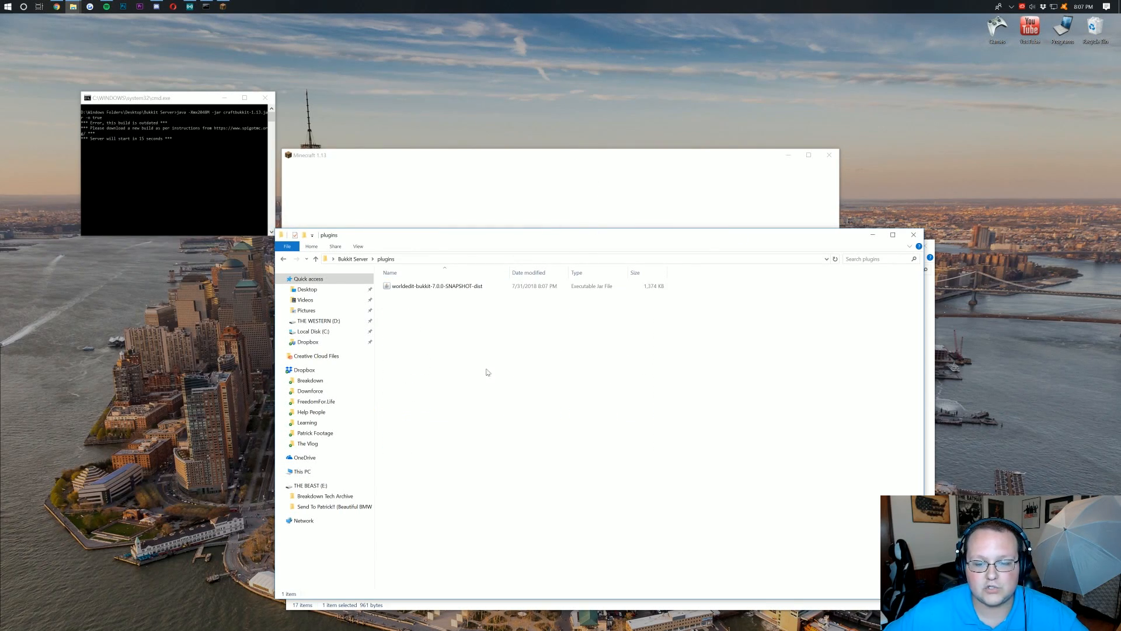
mouse_move(619, 366)
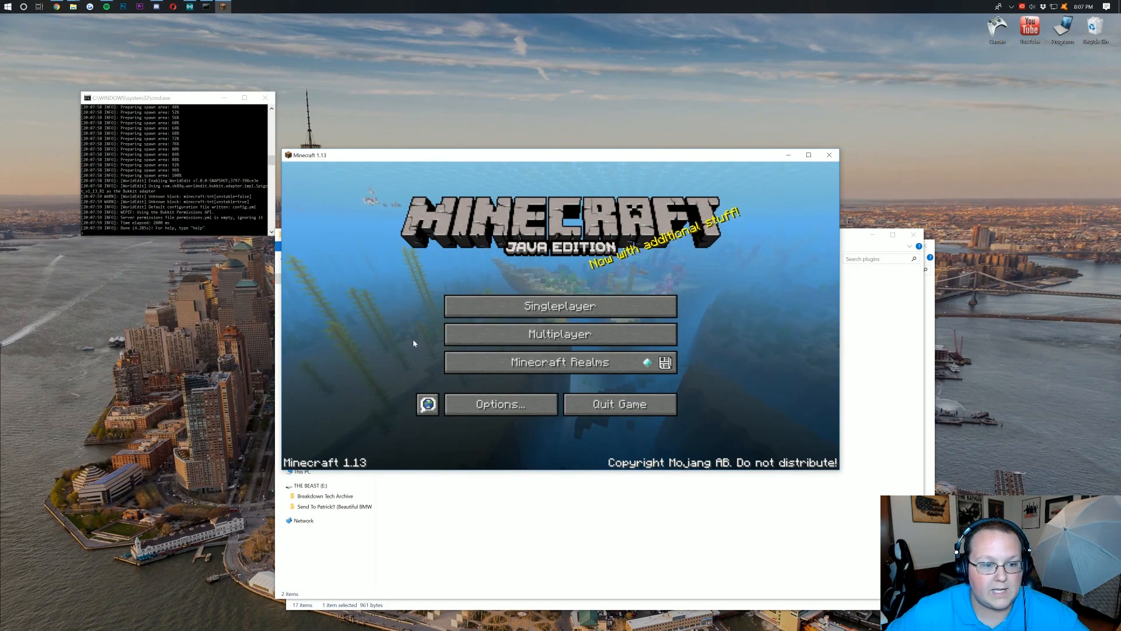
Join the local server via Multiplayer and run WorldEdit copy/paste commands in chat
left_click(560, 333)
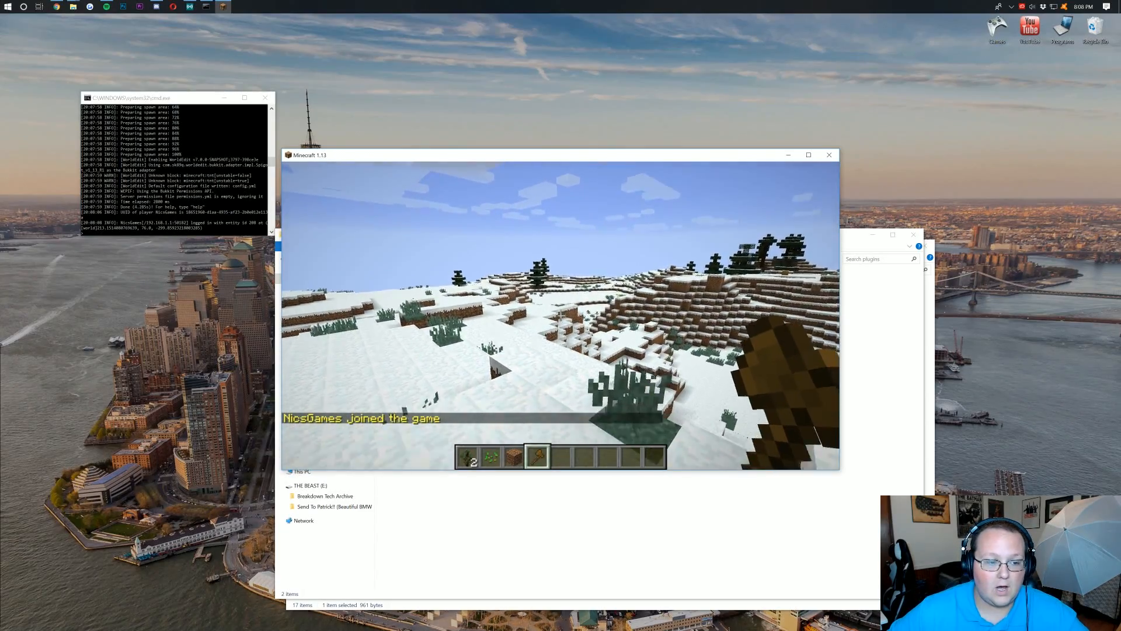
key("e")
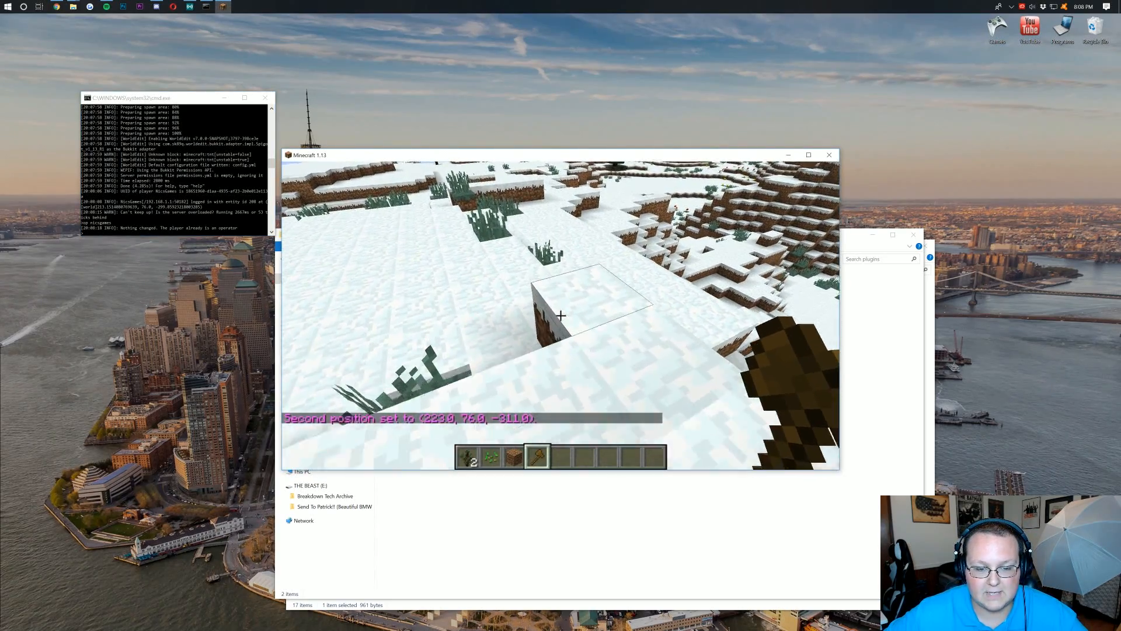
mouse_move(560, 315)
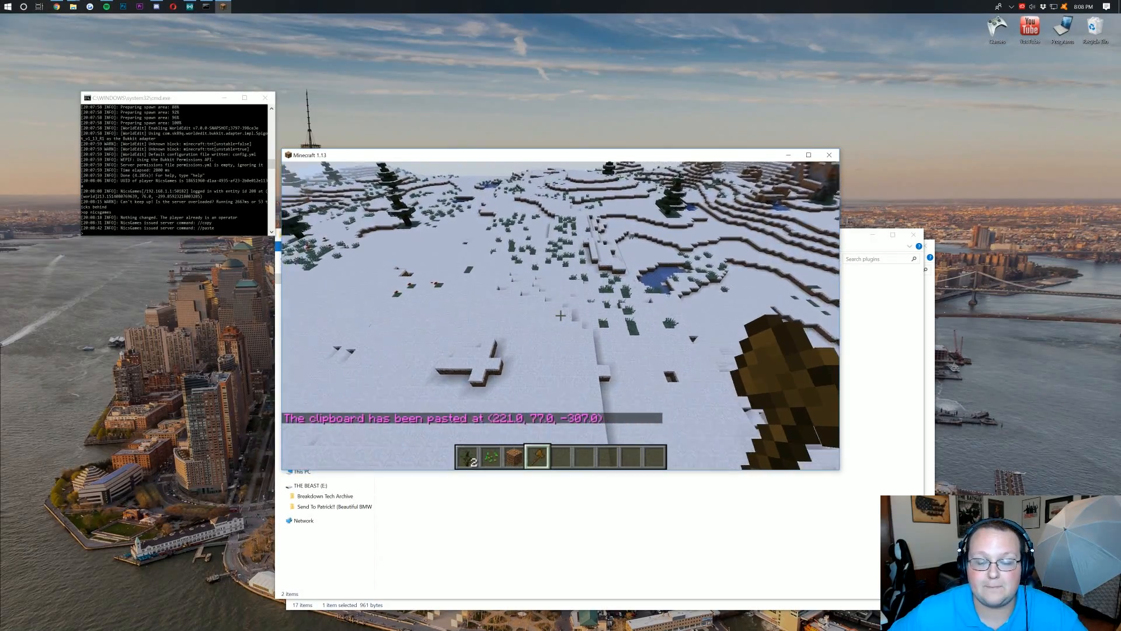
key("e")
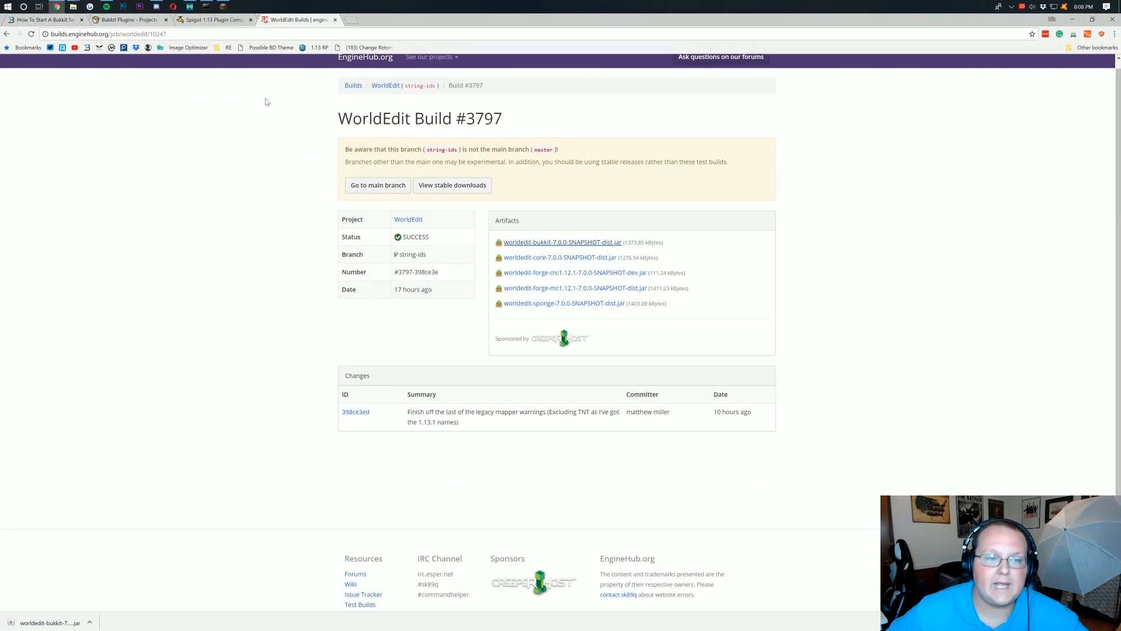
Filter Bukkit plugins to Minecraft 1.13 and recheck the Spigot compatibility list
left_click(212, 19)
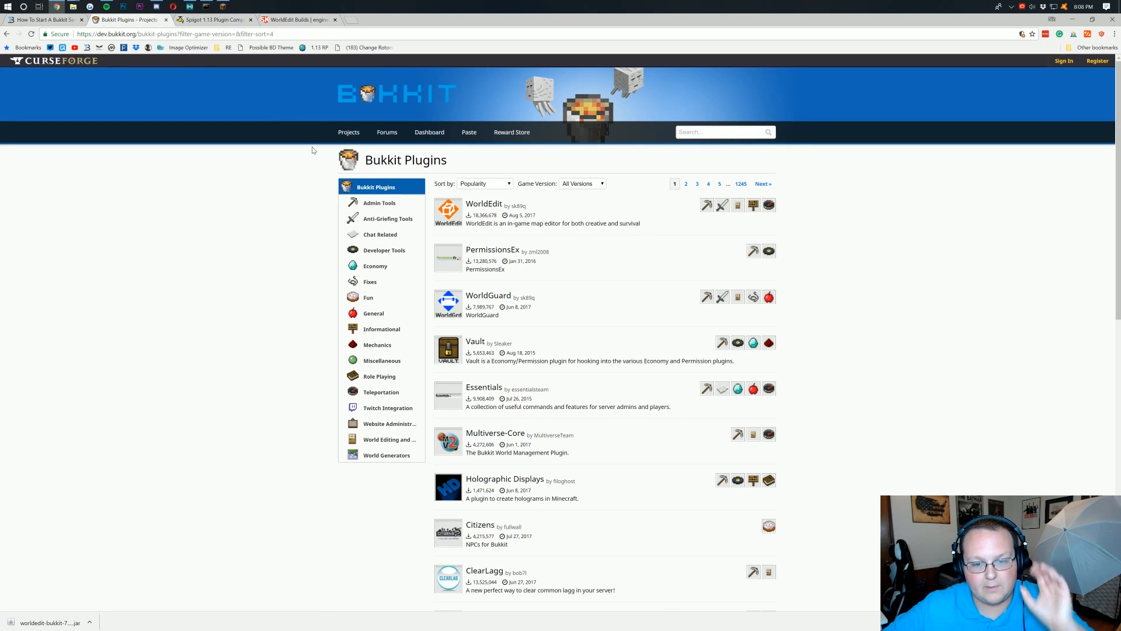
left_click(581, 183)
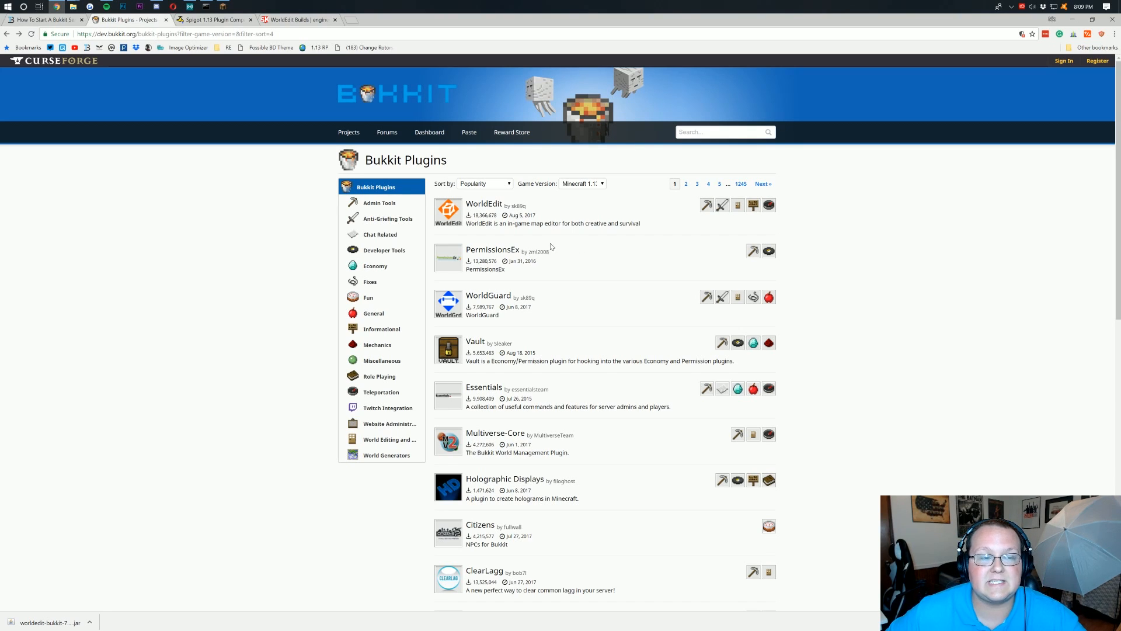
left_click(212, 19)
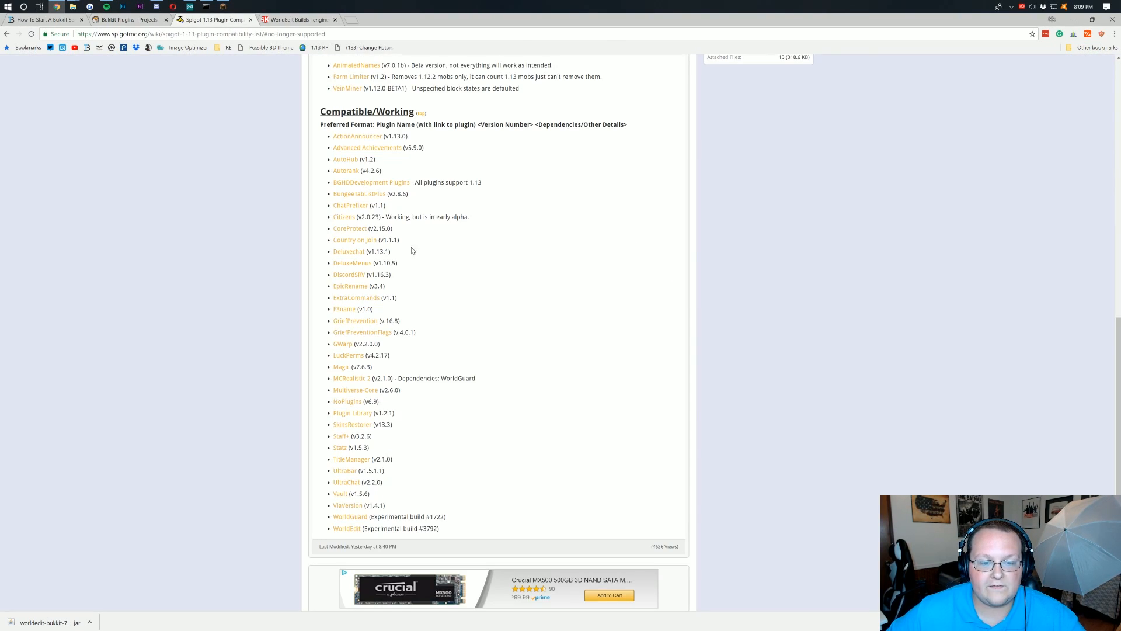
scroll("up", 3)
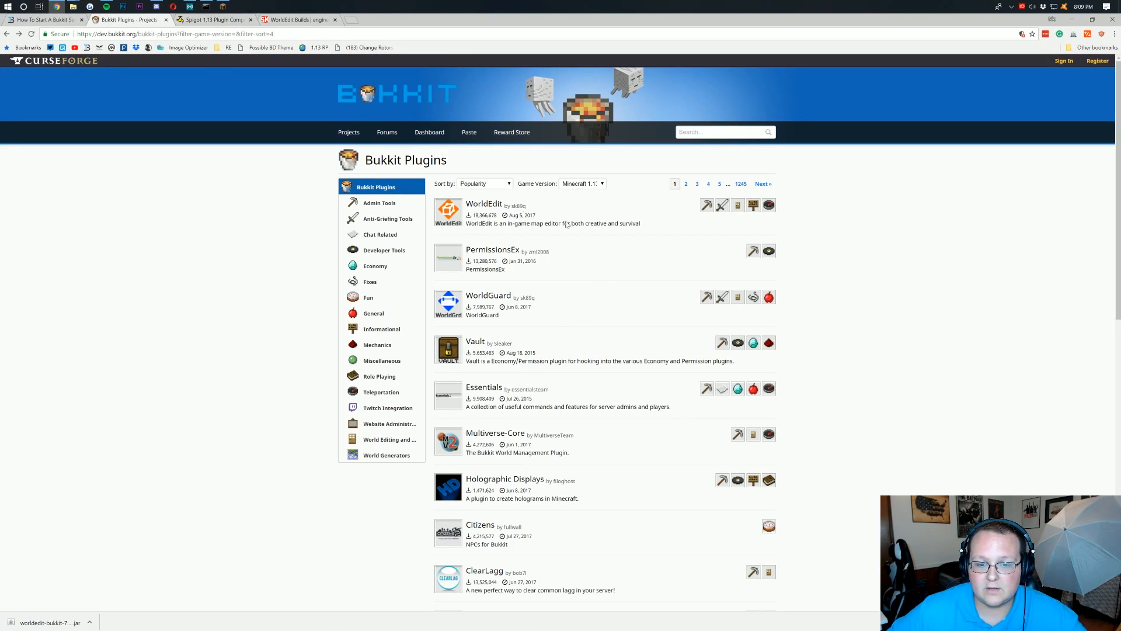
left_click(212, 19)
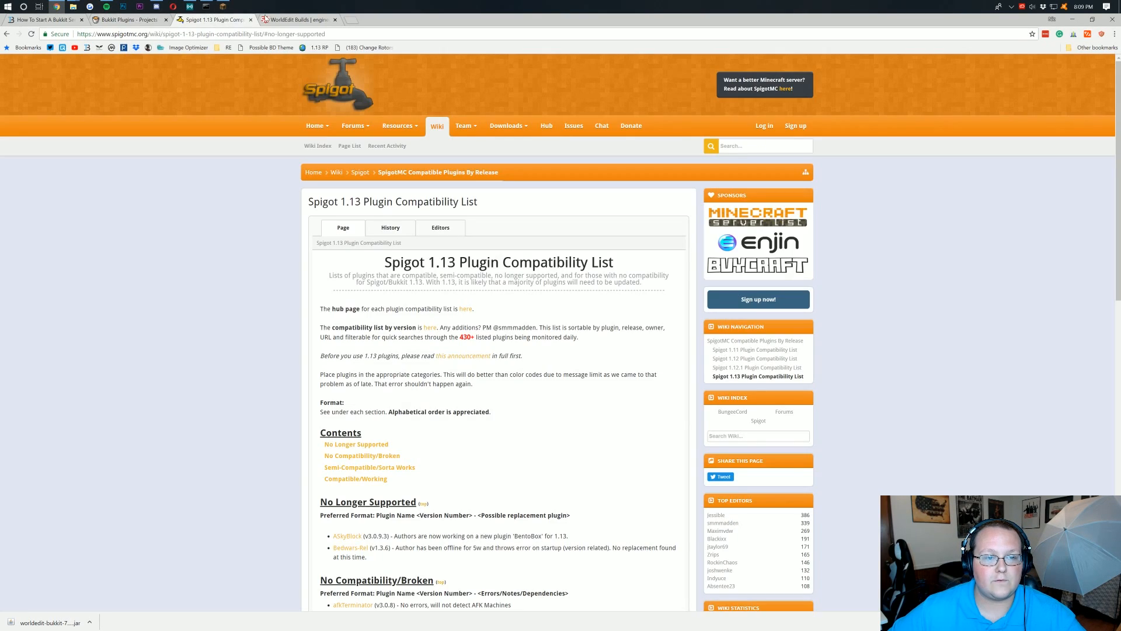
Open the WorldEdit project page and view its Files listing
left_click(295, 19)
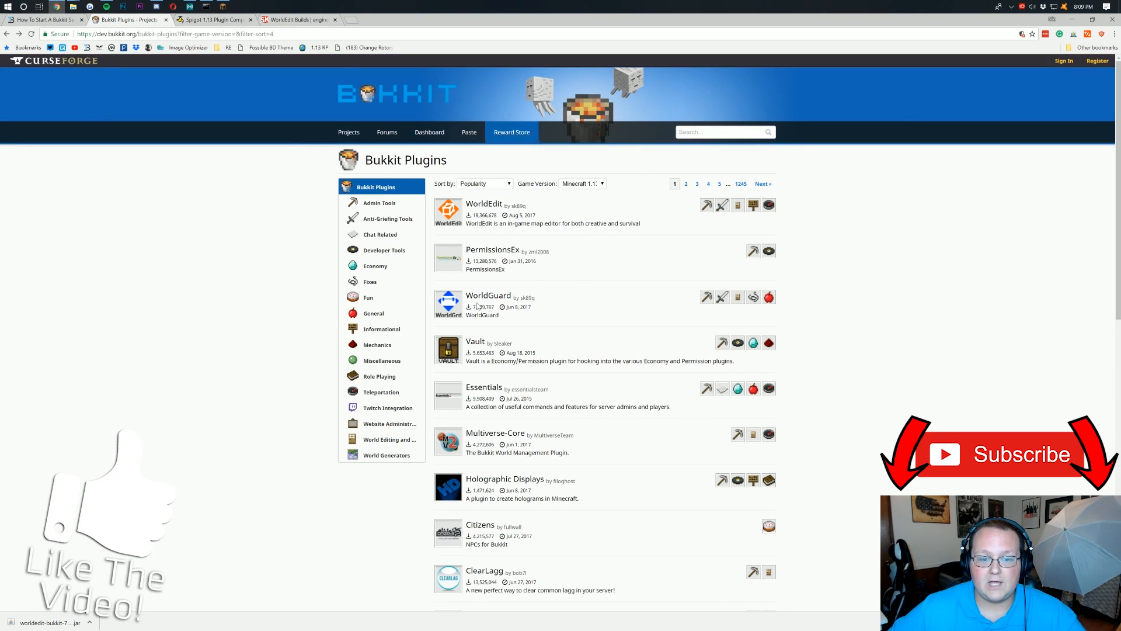
left_click(484, 204)
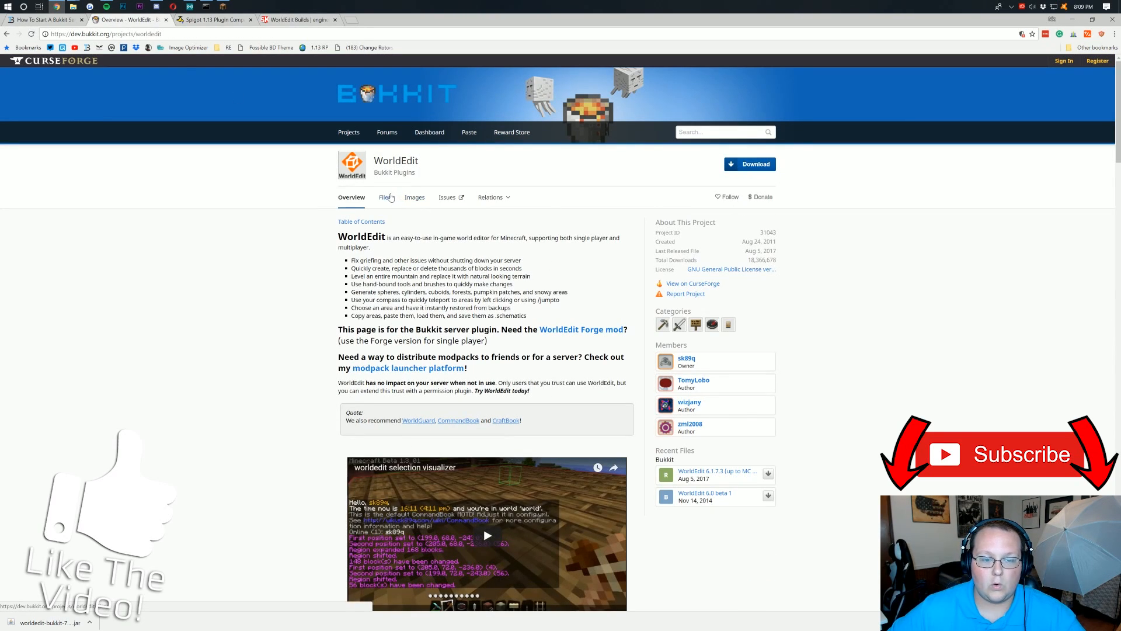
left_click(383, 197)
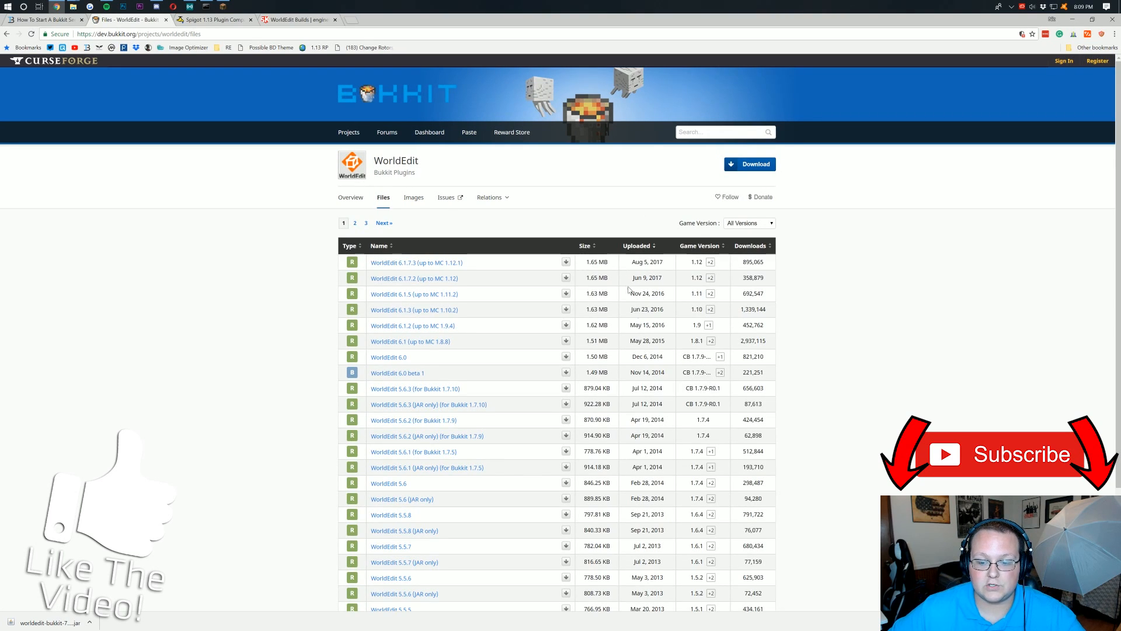